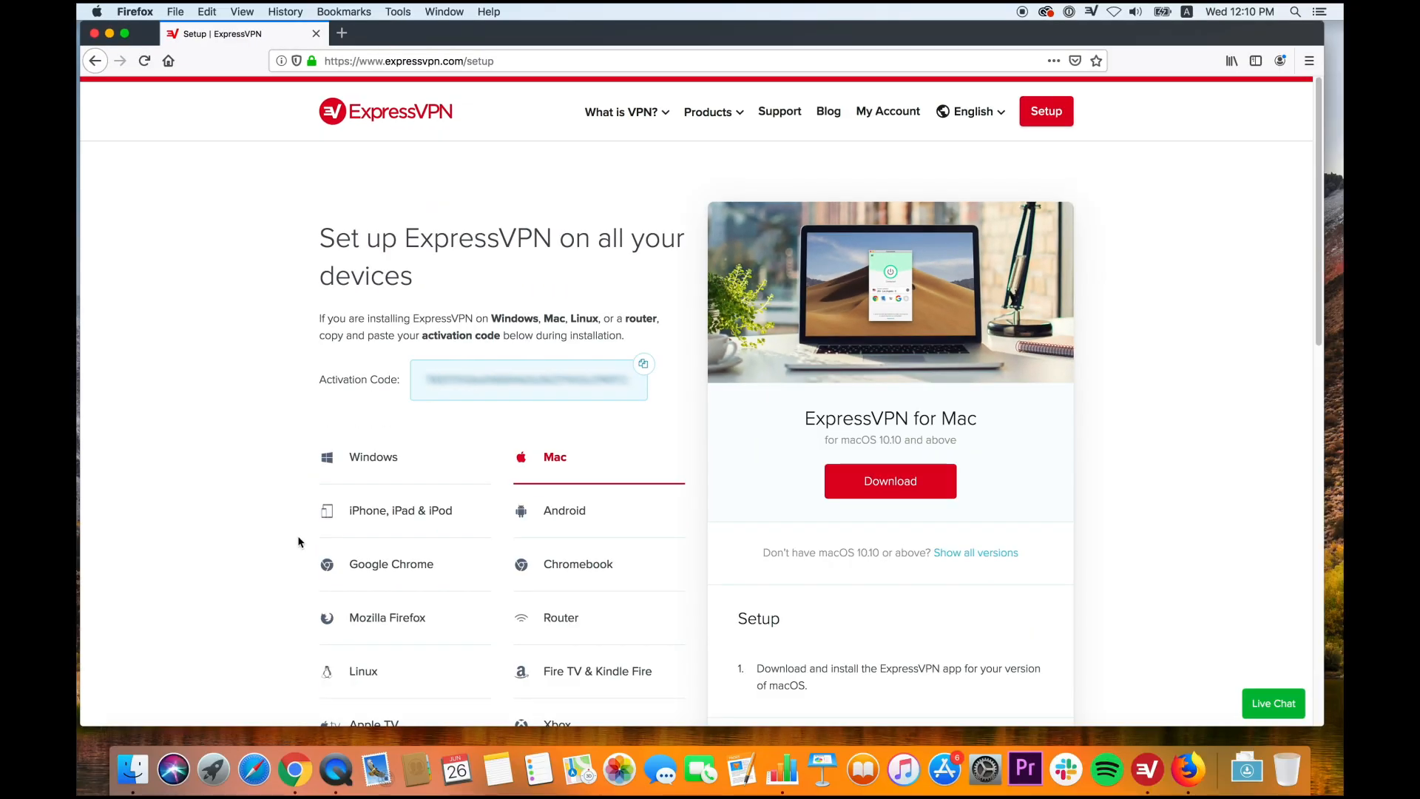
mouse_move(315, 573)
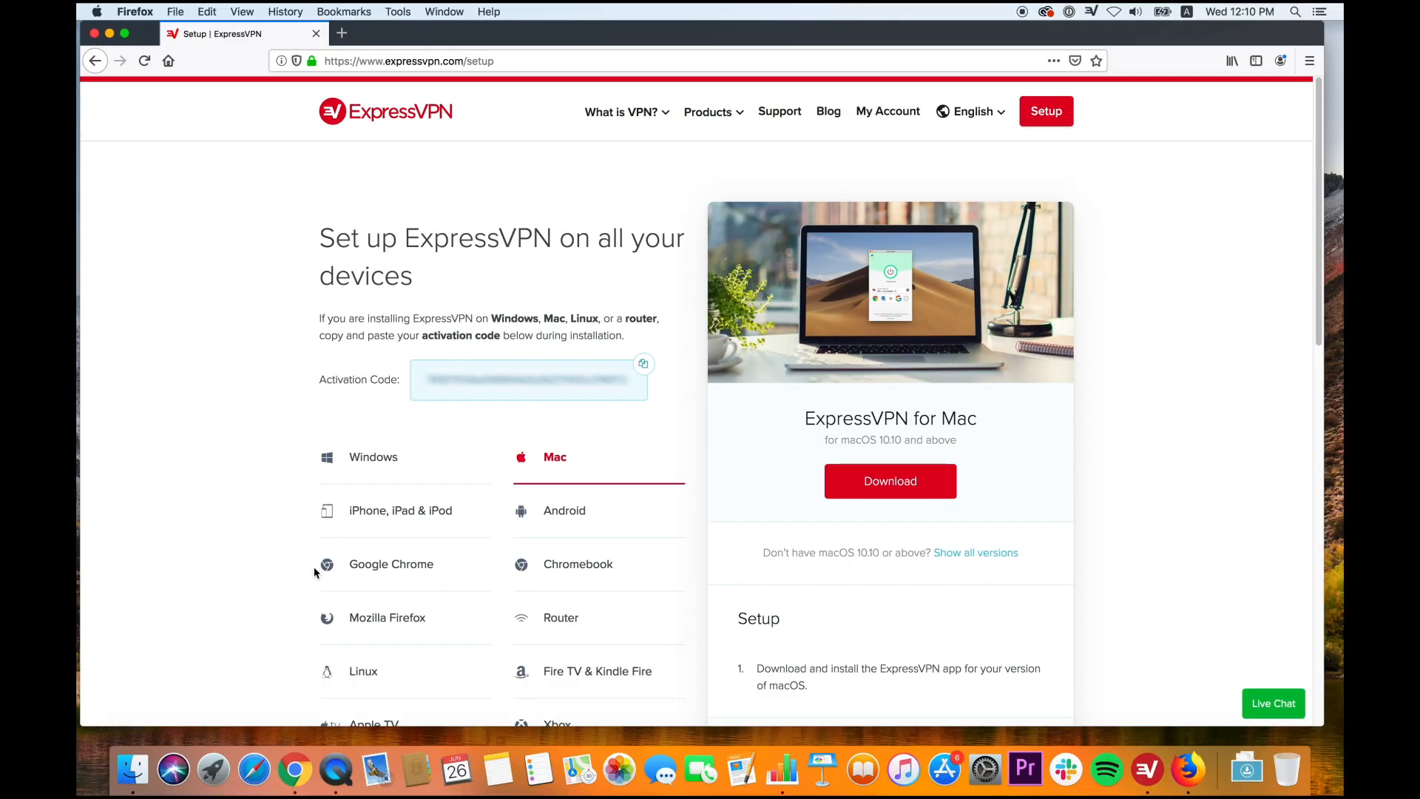
Pick Mozilla Firefox on the ExpressVPN setup page and open its Firefox Add-ons extension page
left_click(387, 617)
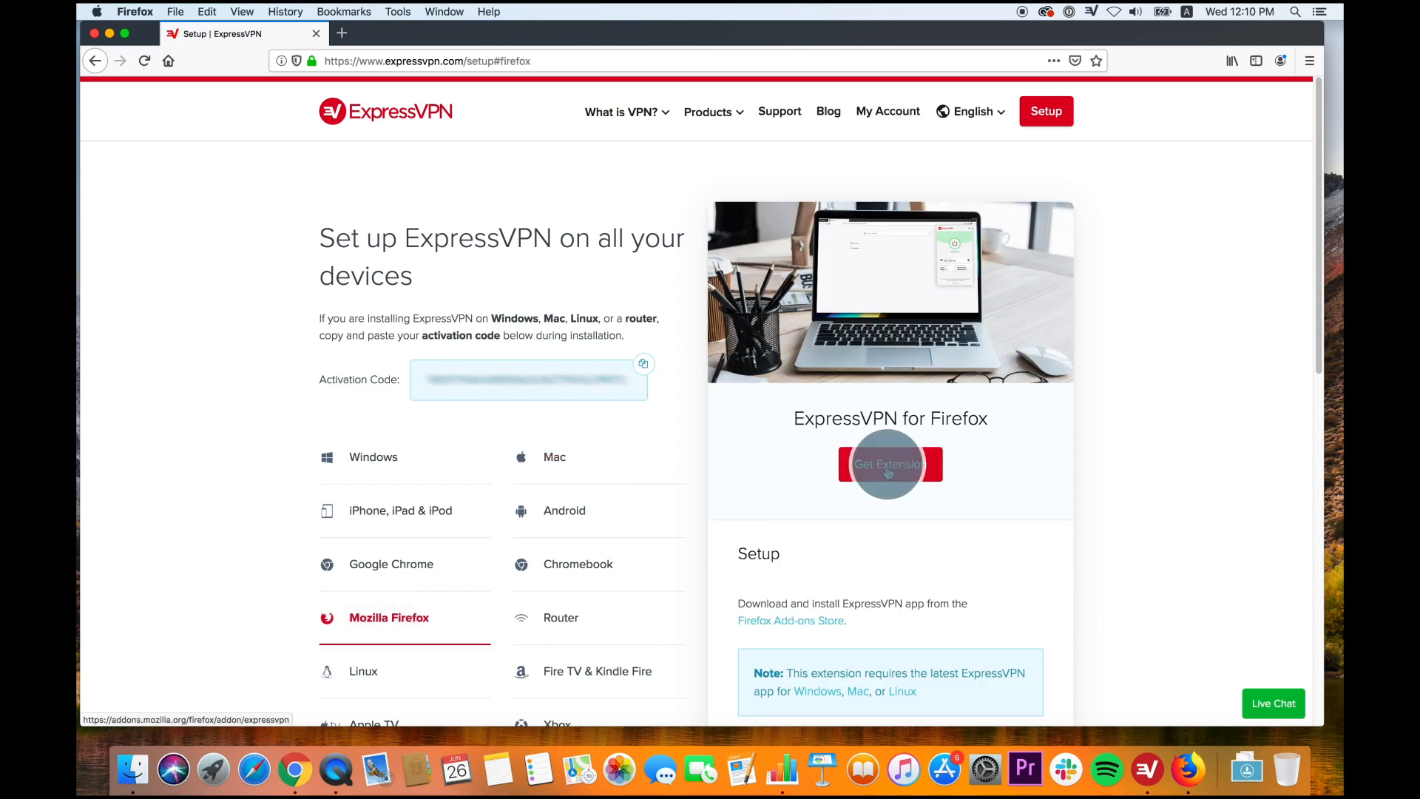
left_click(890, 464)
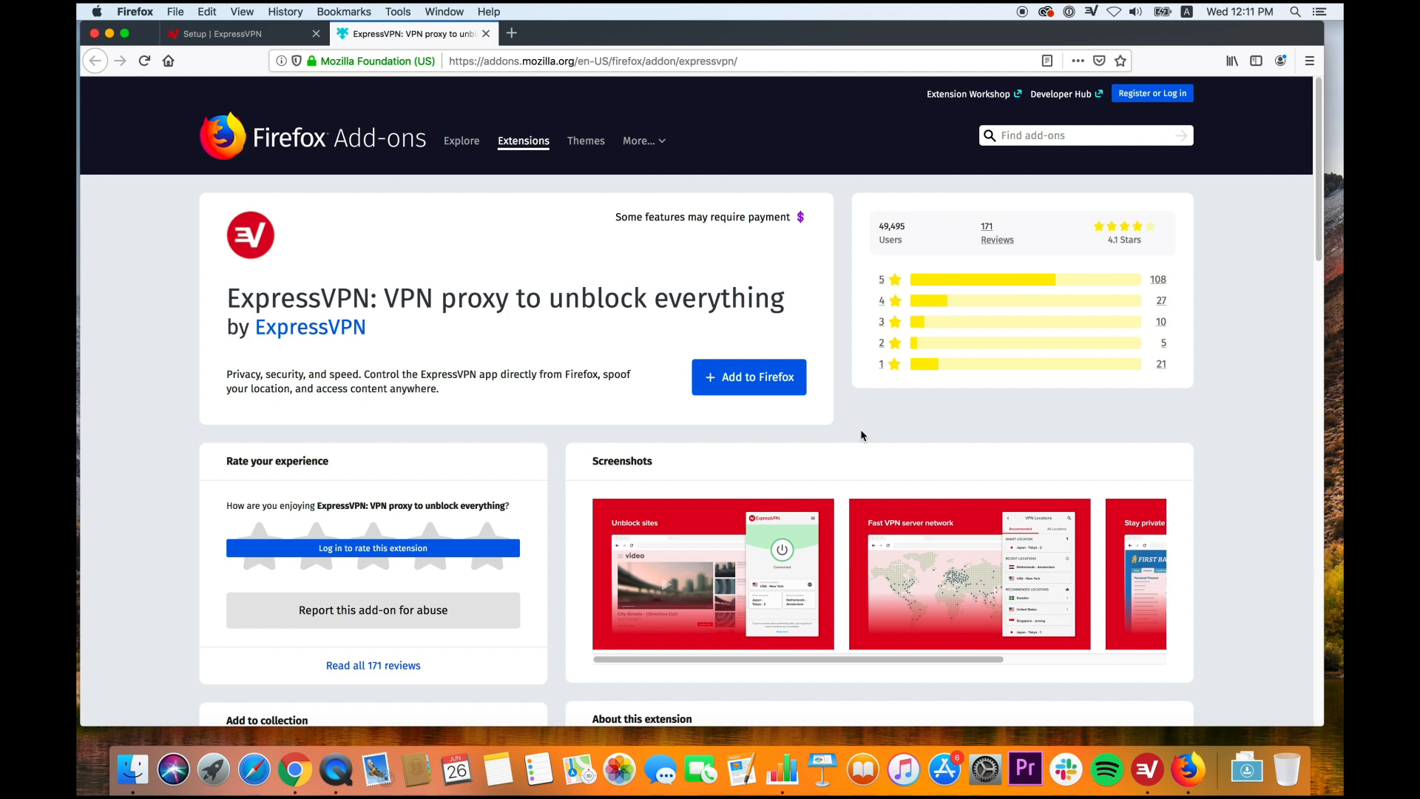
Add ExpressVPN to Firefox, accept its permissions, and dismiss the extension-added notice
left_click(748, 377)
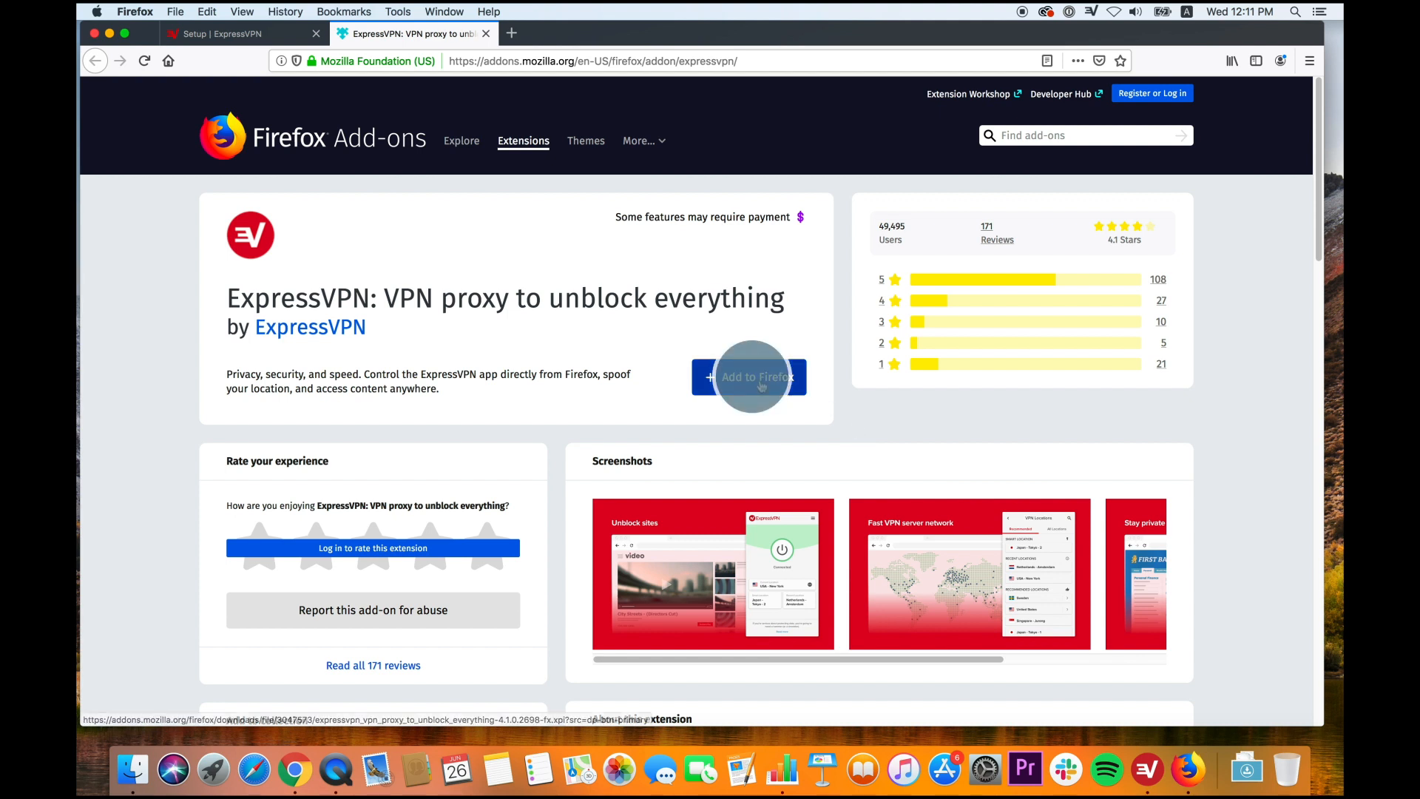
left_click(750, 376)
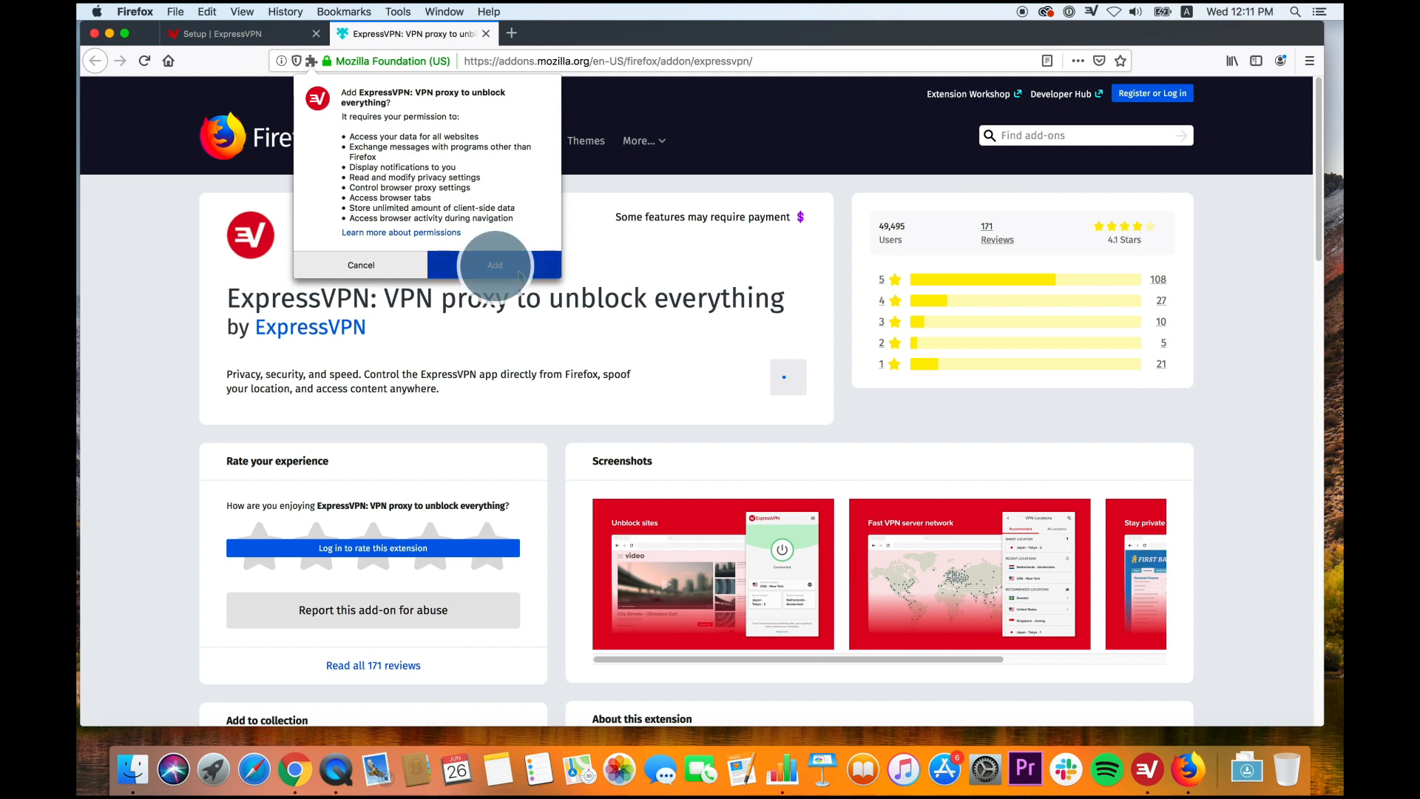
left_click(495, 264)
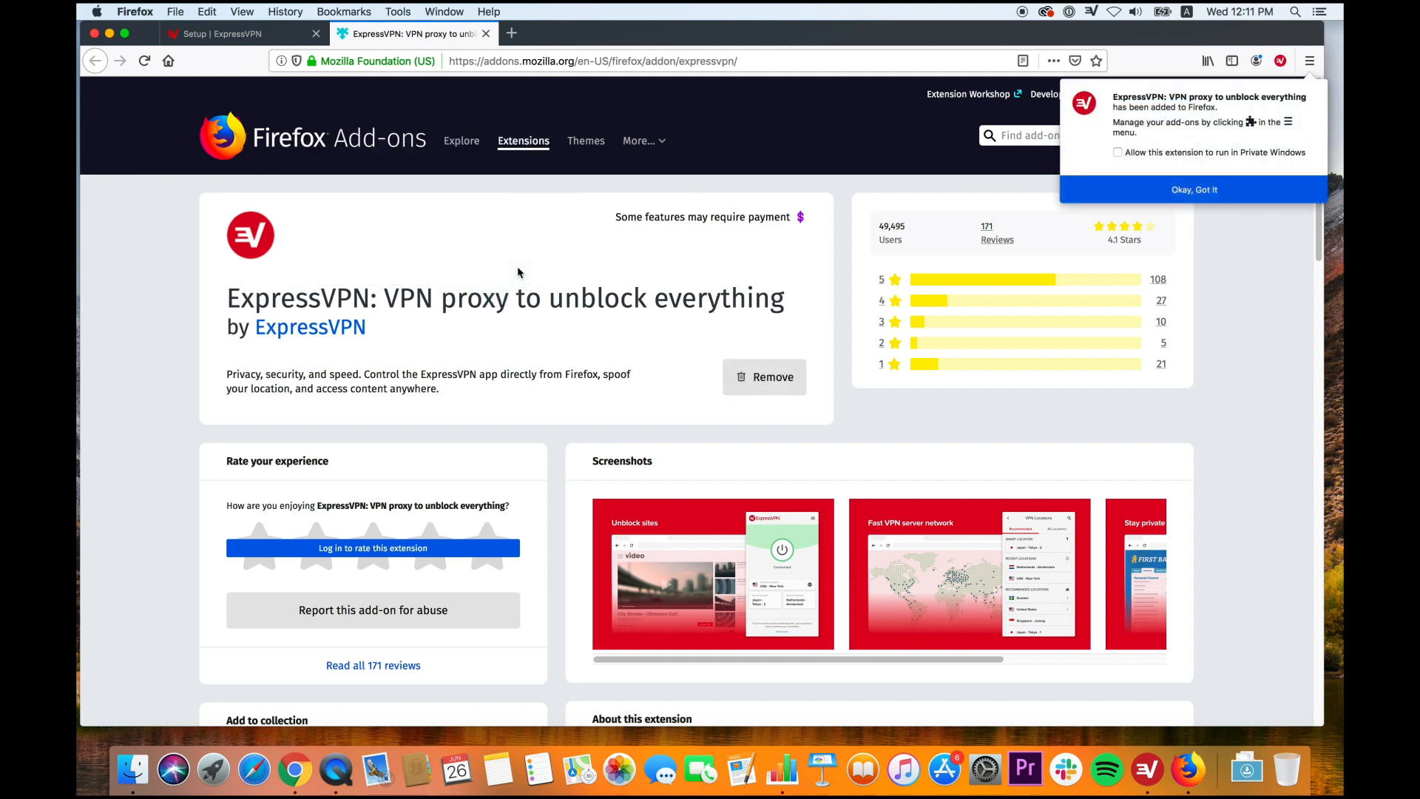
left_click(1194, 189)
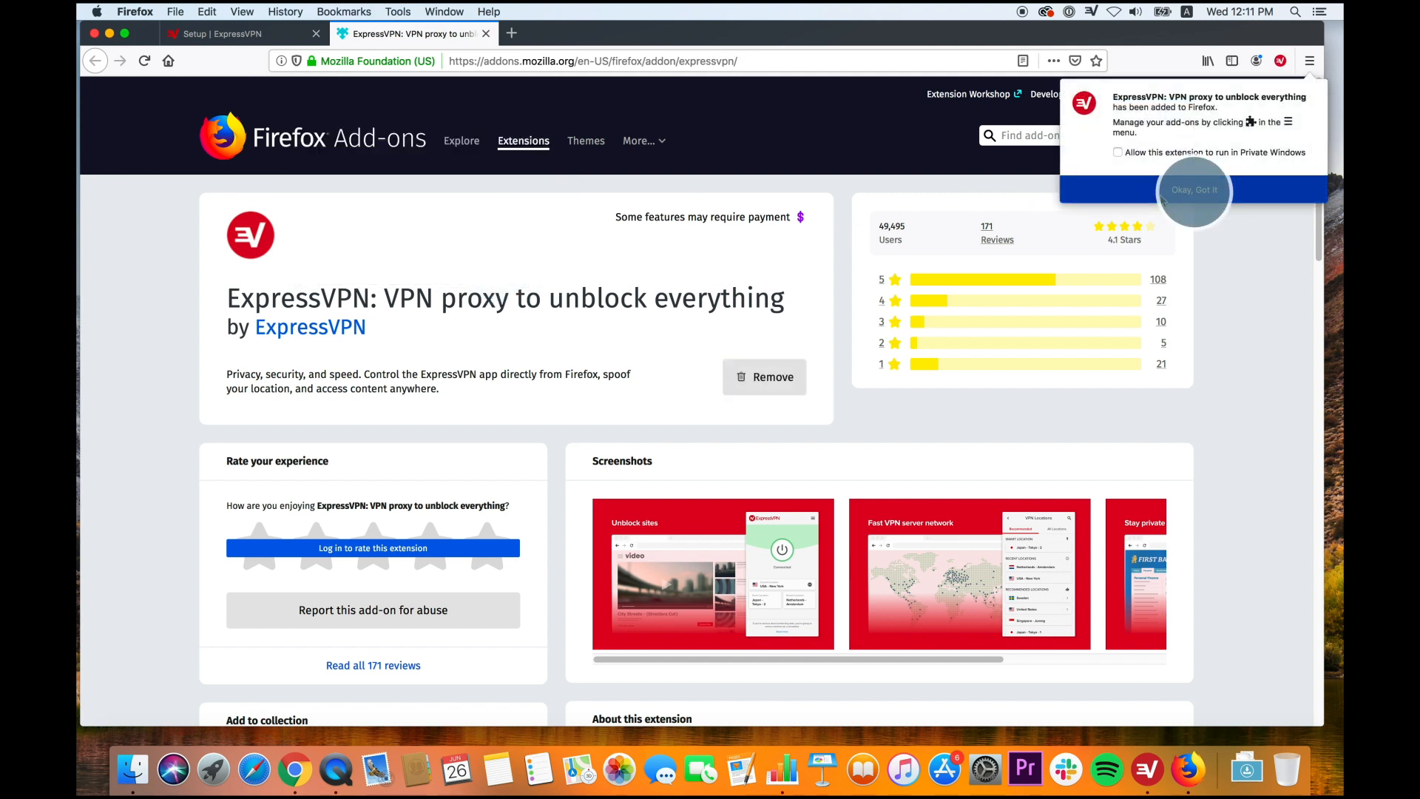
left_click(1195, 189)
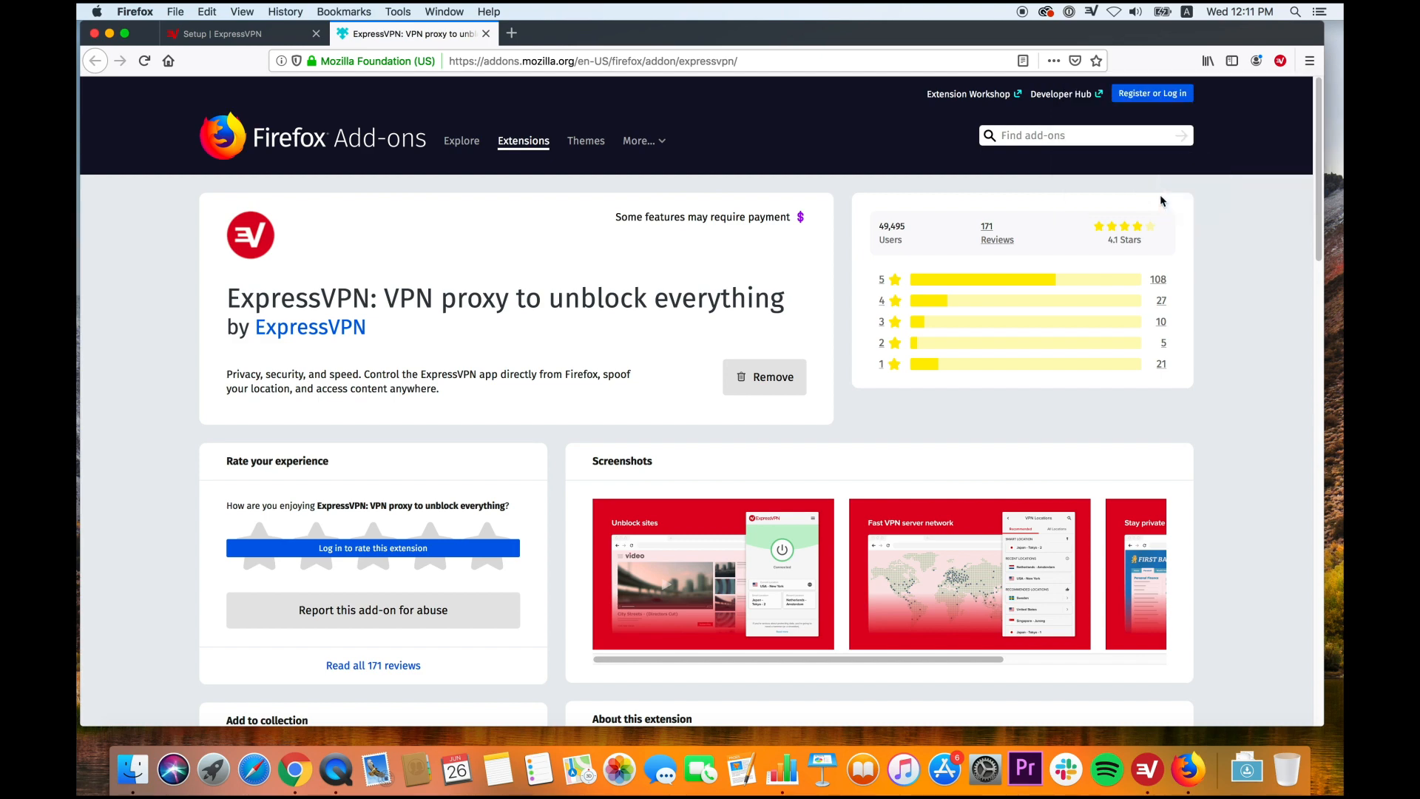
Go through the ExpressVPN introduction screens to the Not Connected main panel
left_click(1280, 61)
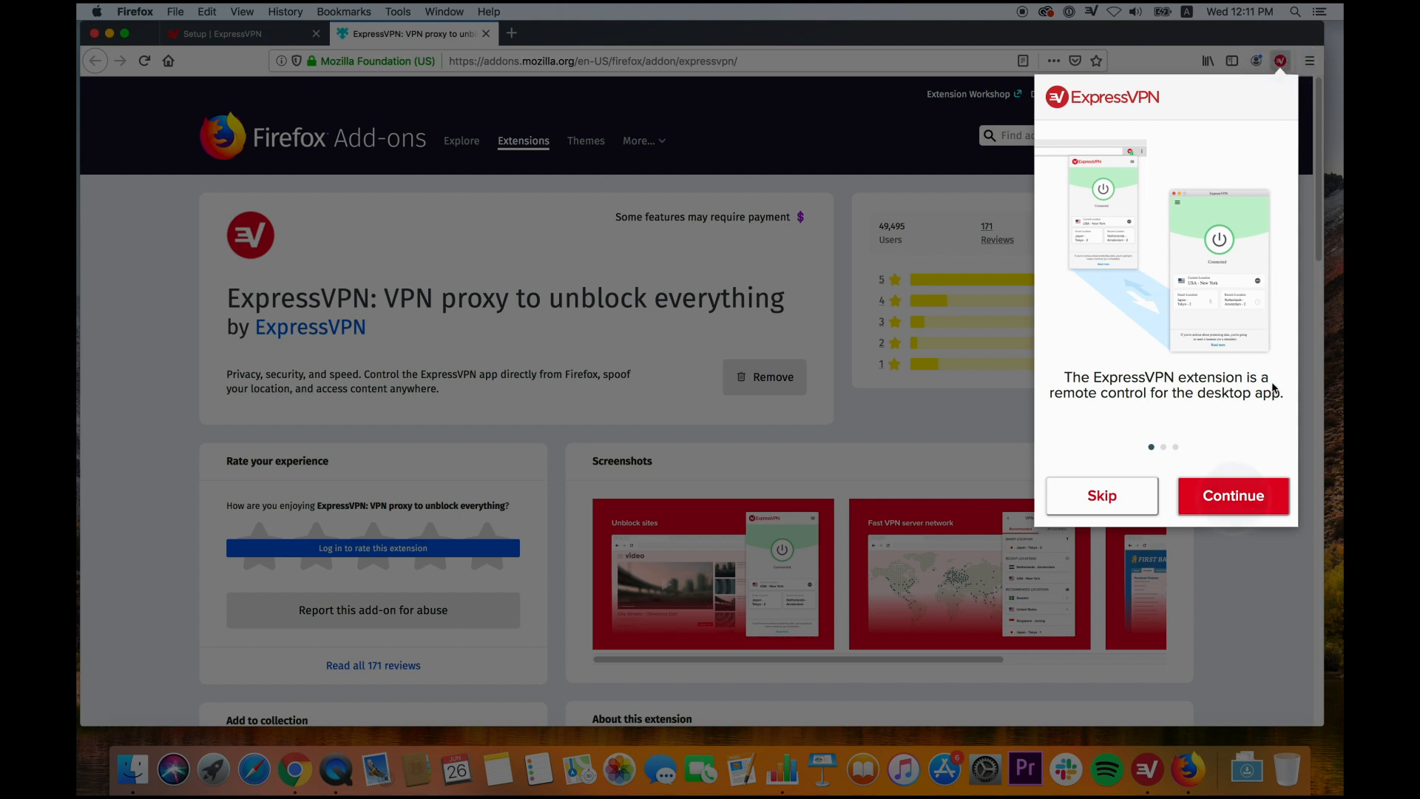
left_click(1233, 495)
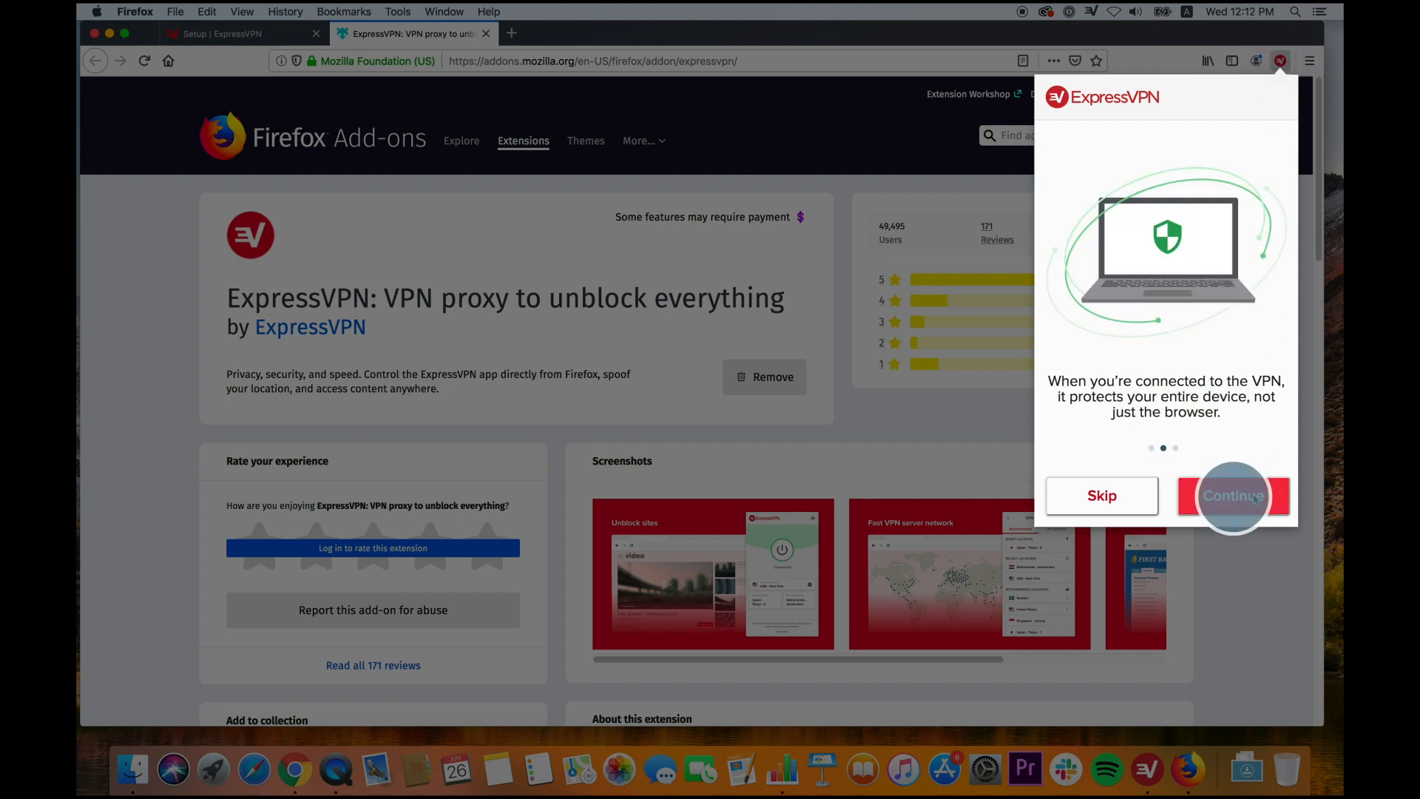
left_click(1232, 495)
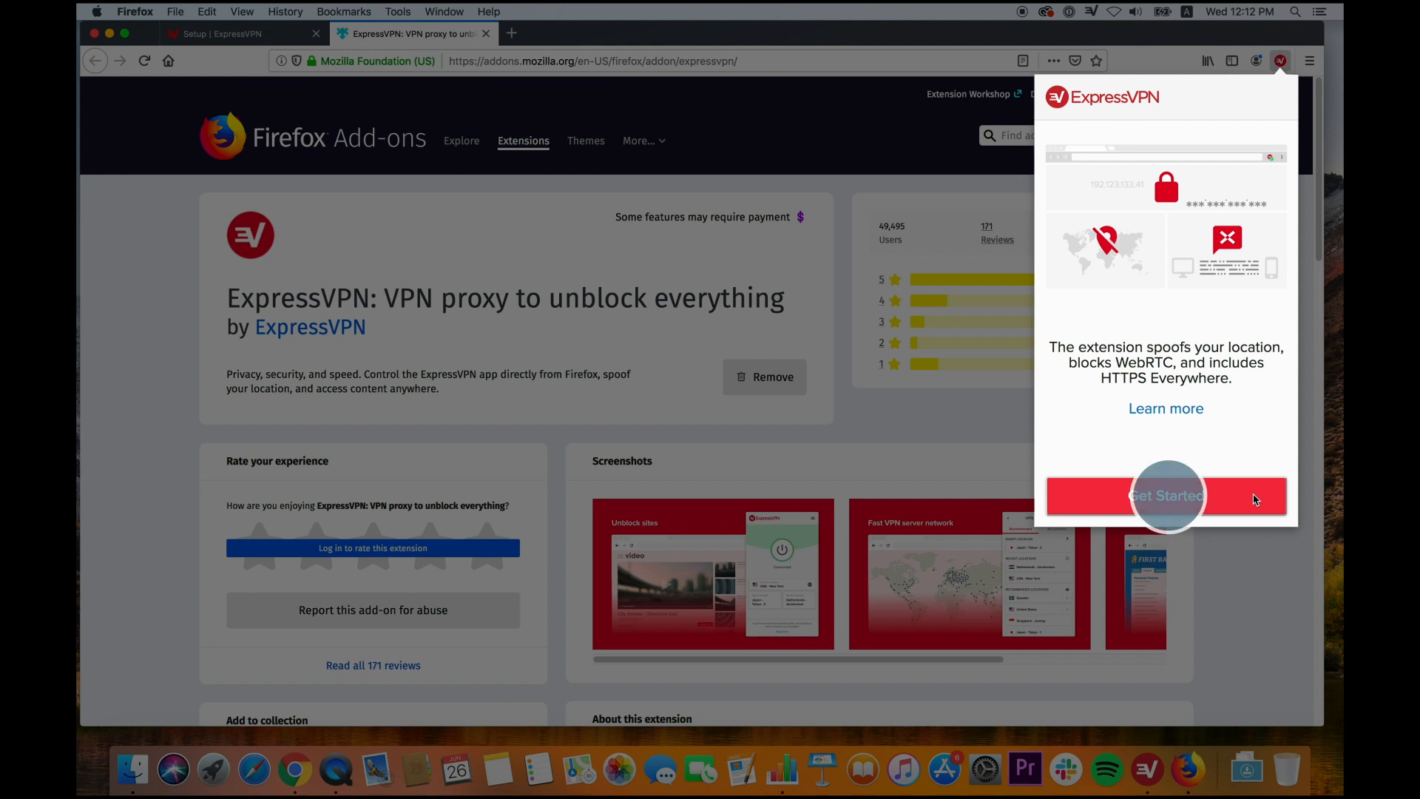
left_click(1166, 496)
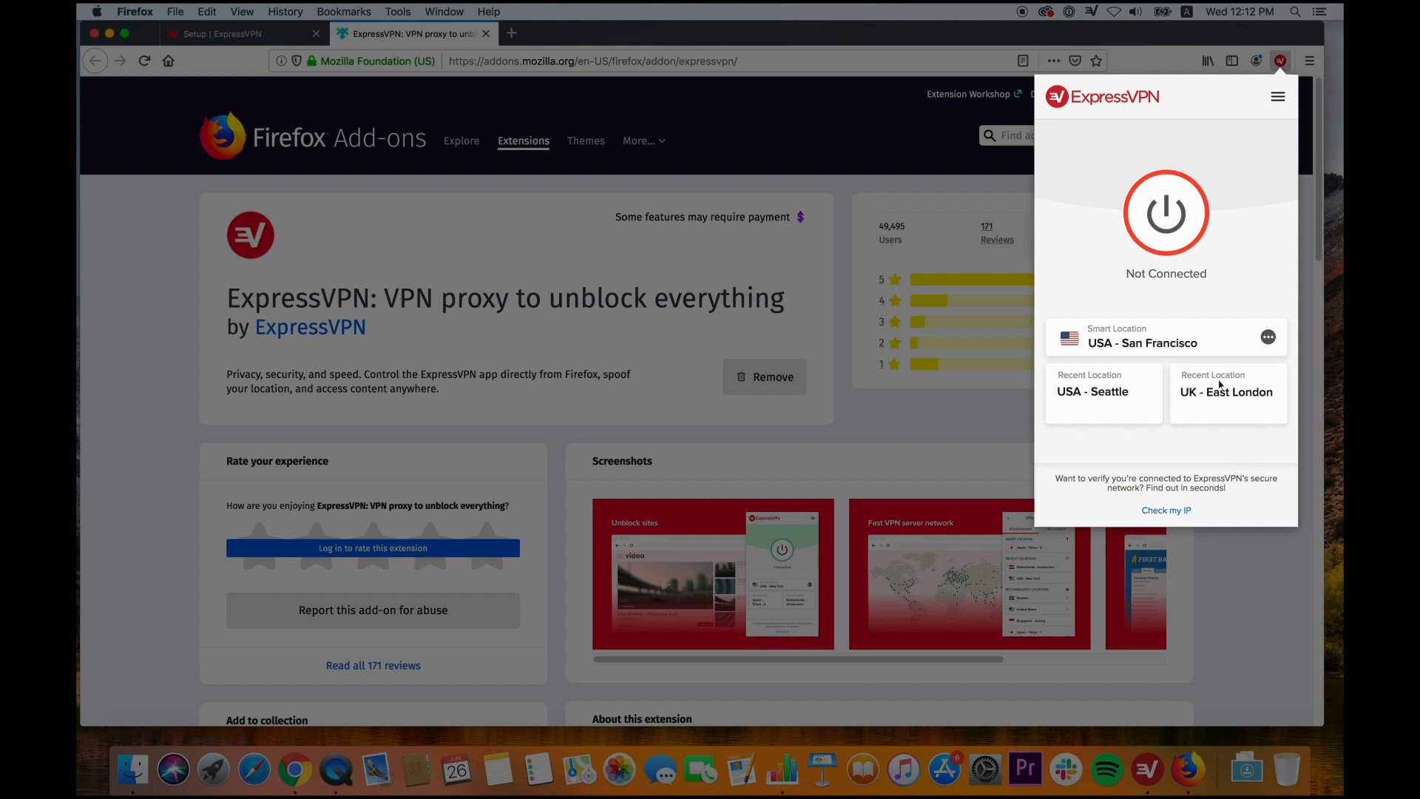
Connect the VPN to USA - San Francisco and show the recommended locations list
left_click(1166, 213)
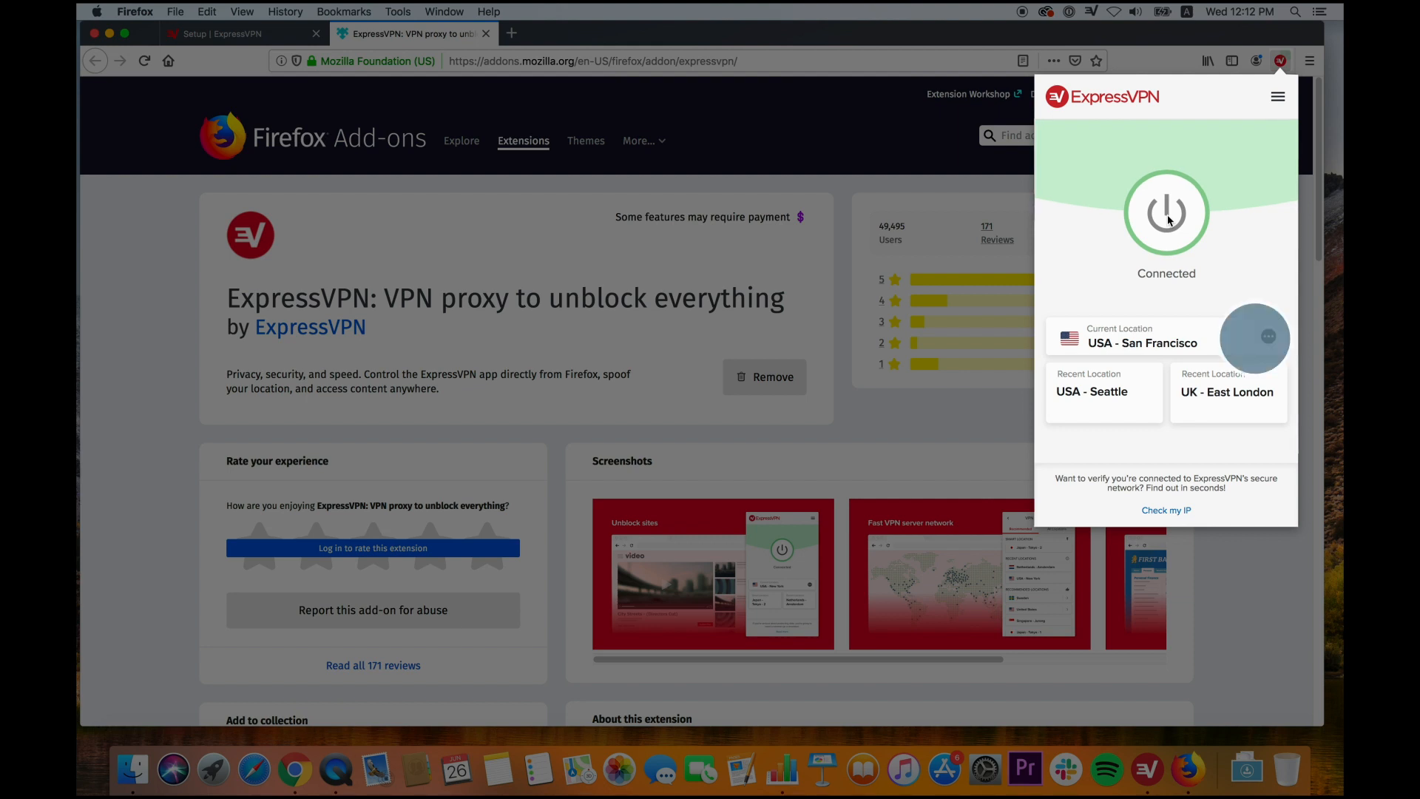
left_click(1268, 337)
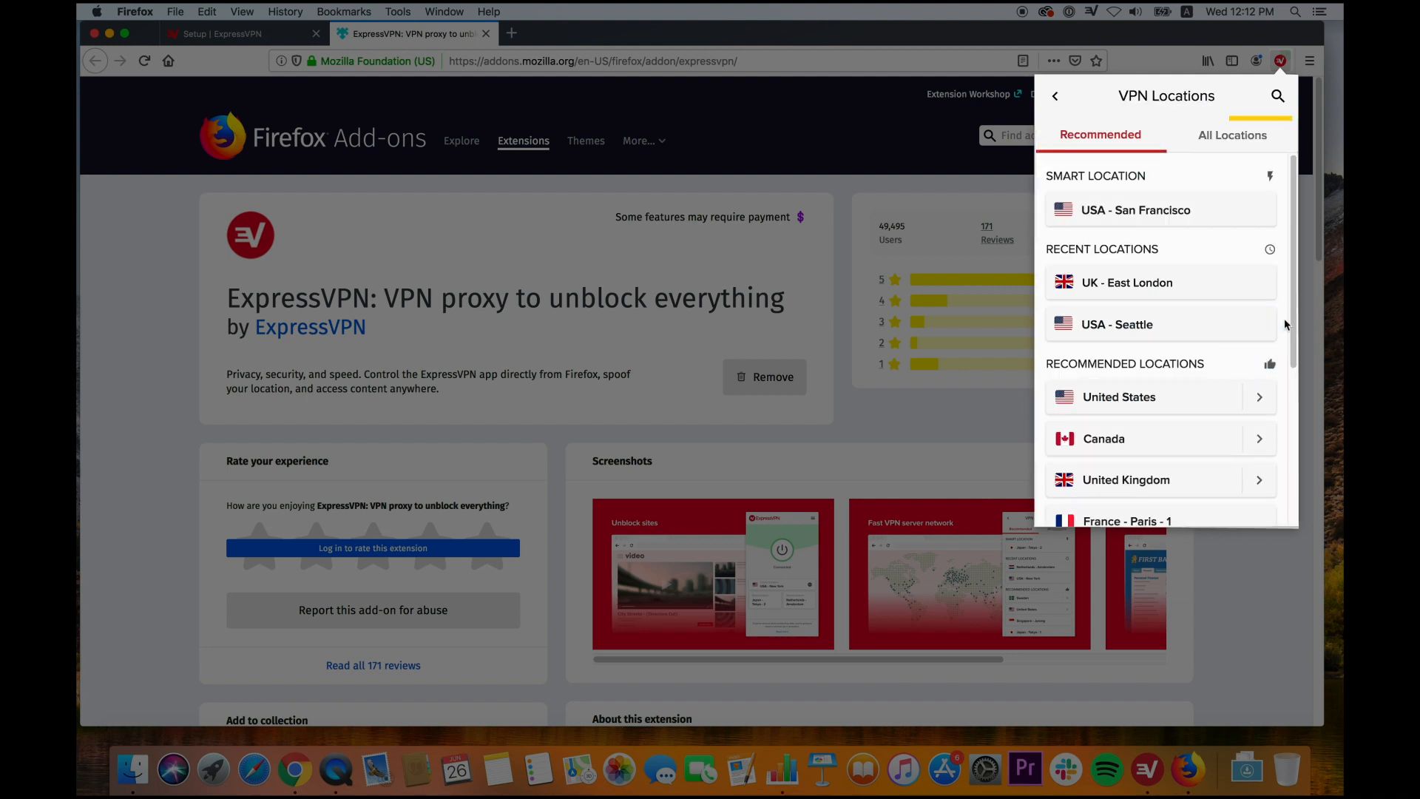
Browse All Locations, return to the main panel, and open Privacy & Security from the menu
left_click(1232, 134)
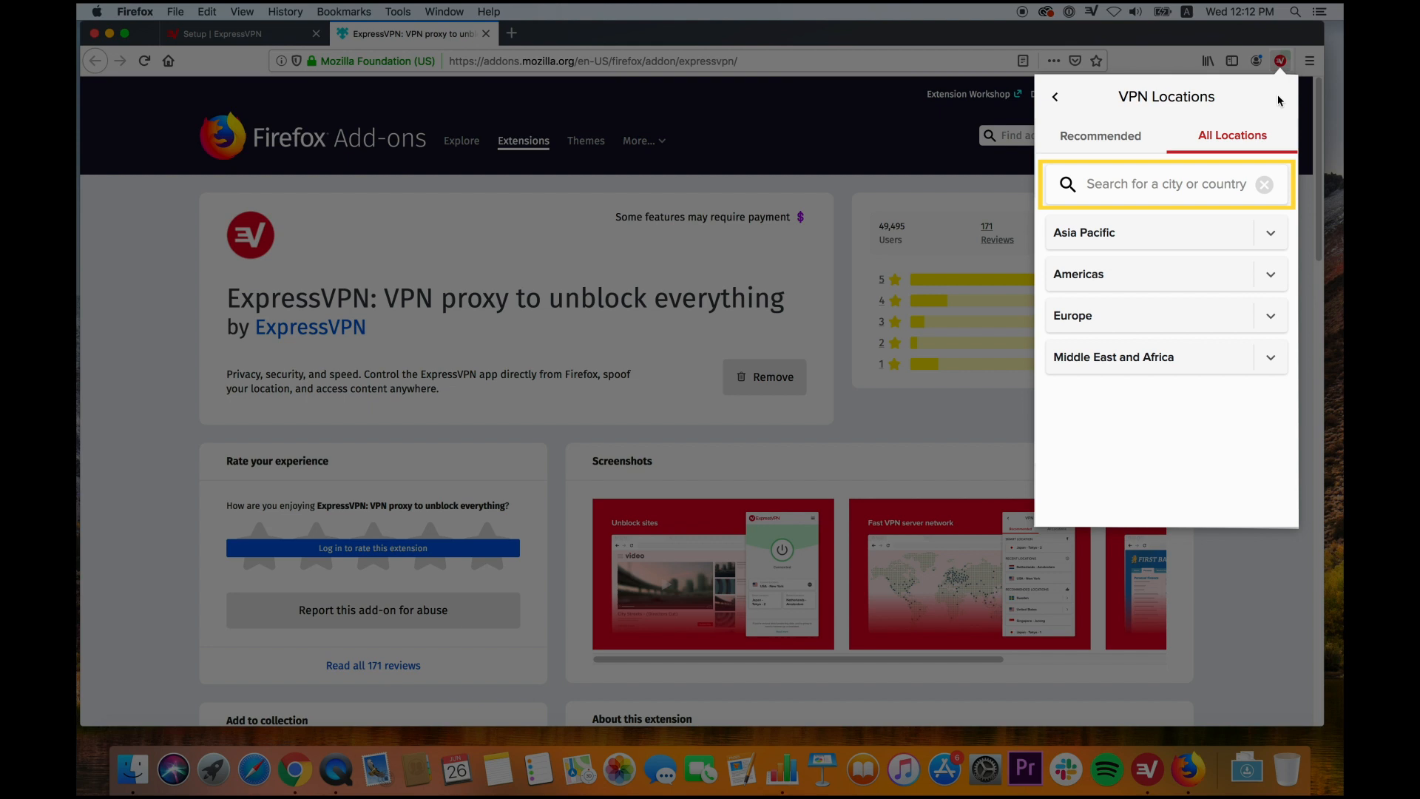
left_click(1054, 97)
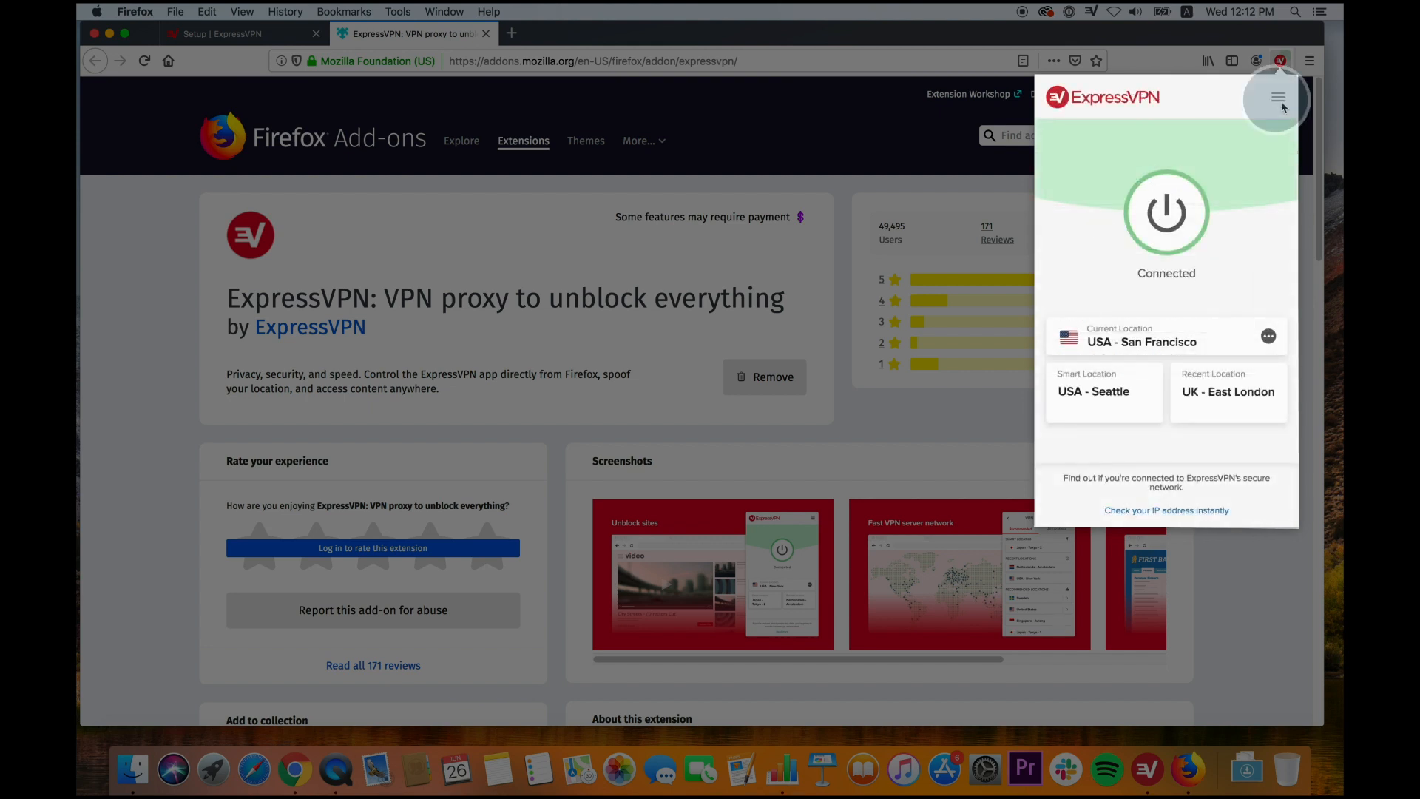
left_click(1278, 97)
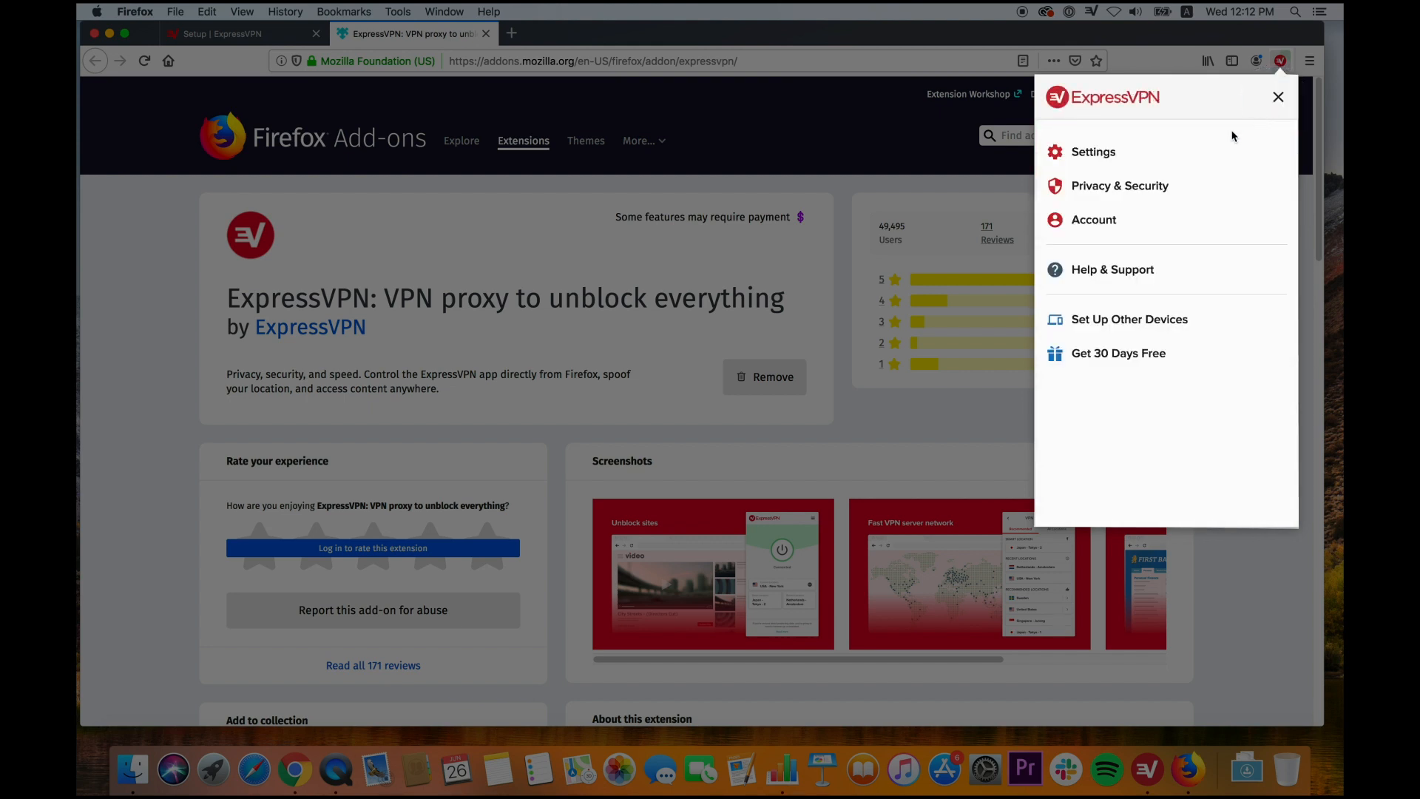
left_click(1119, 185)
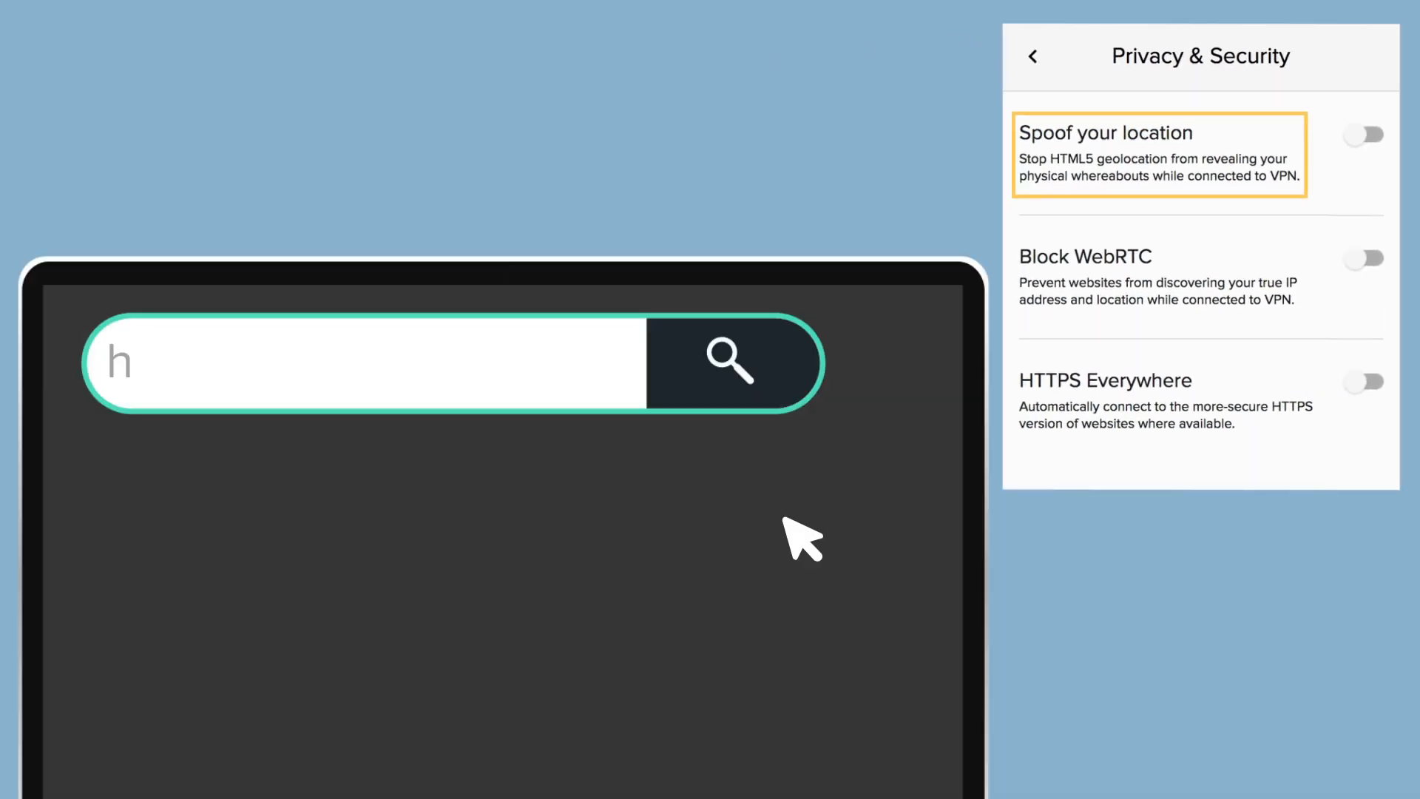
type("ow to prevent tan lines")
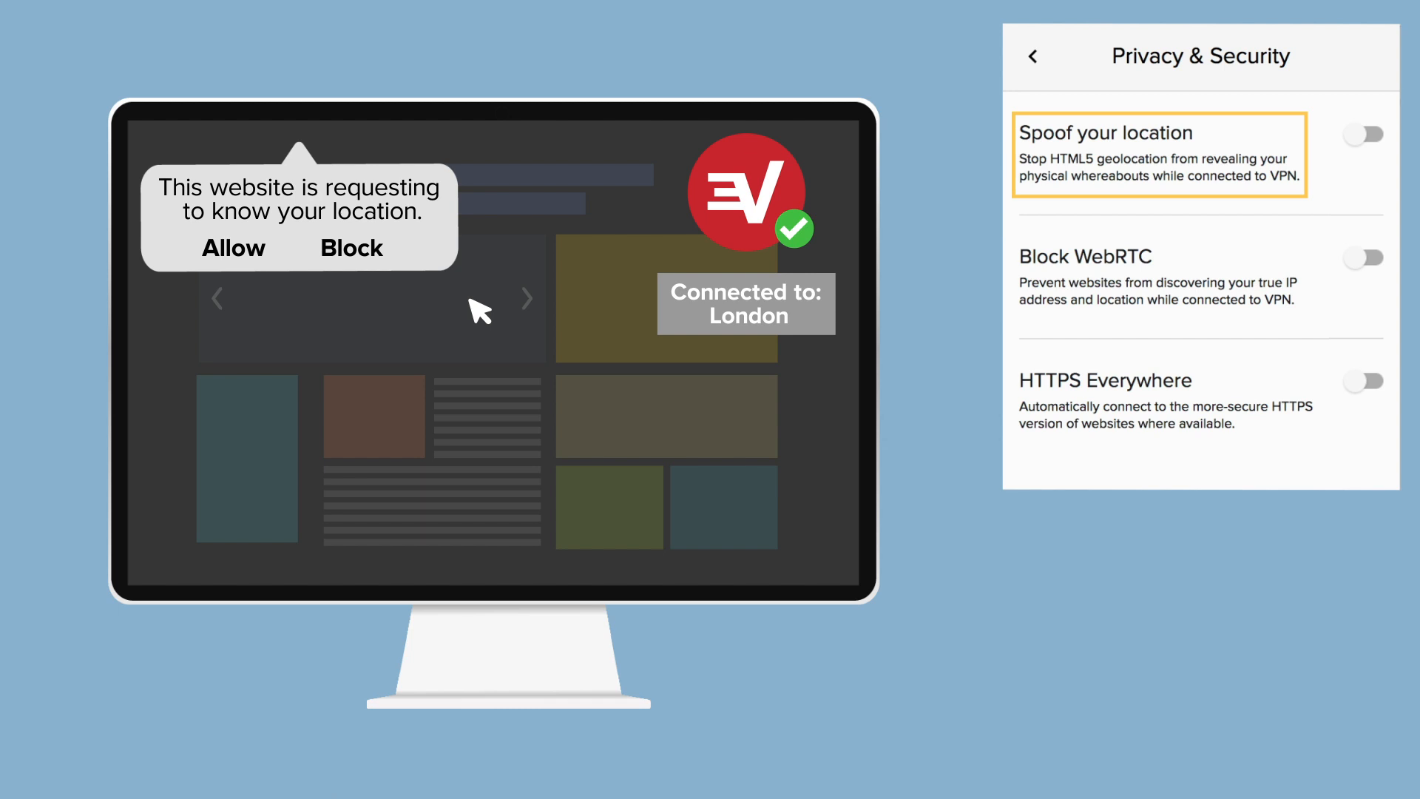
left_click(351, 248)
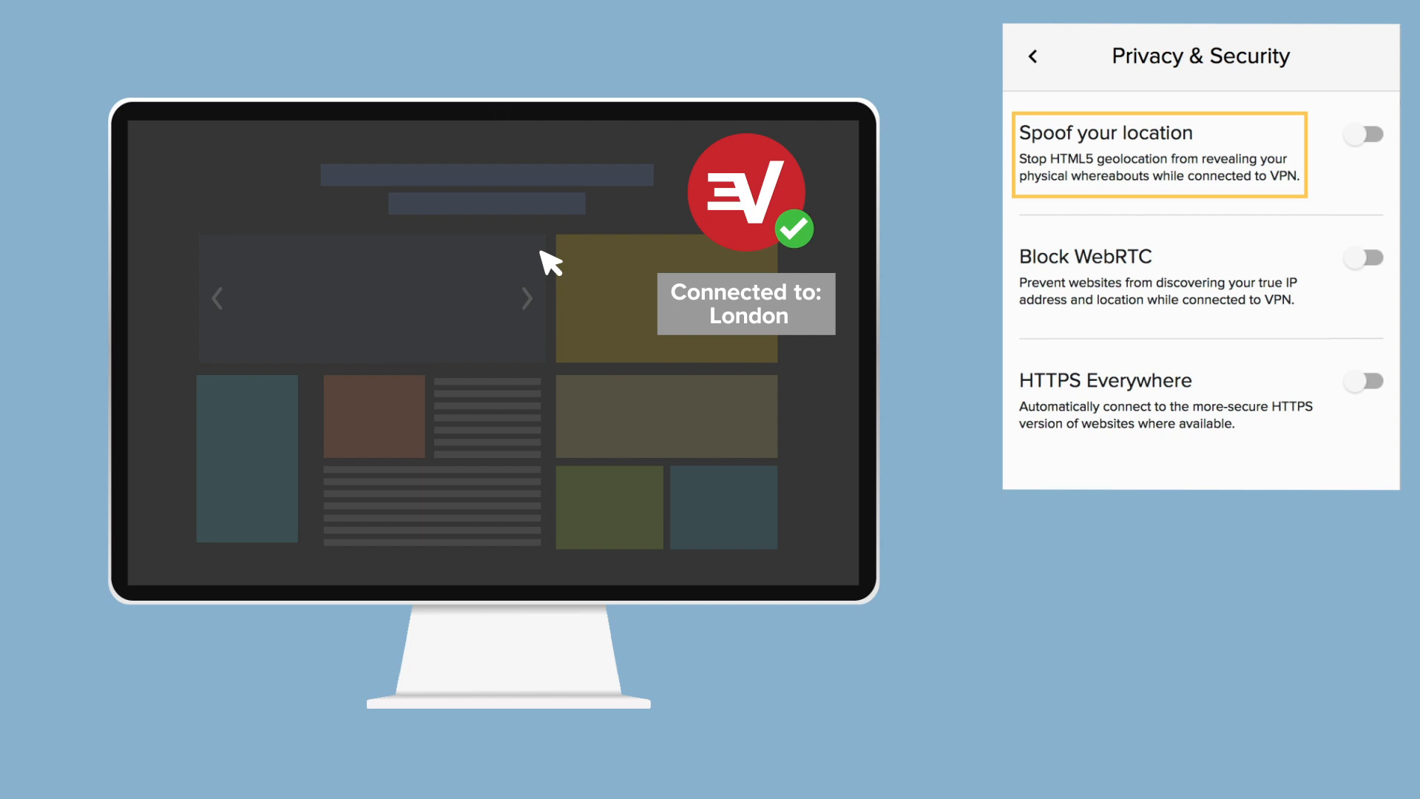
left_click(1365, 134)
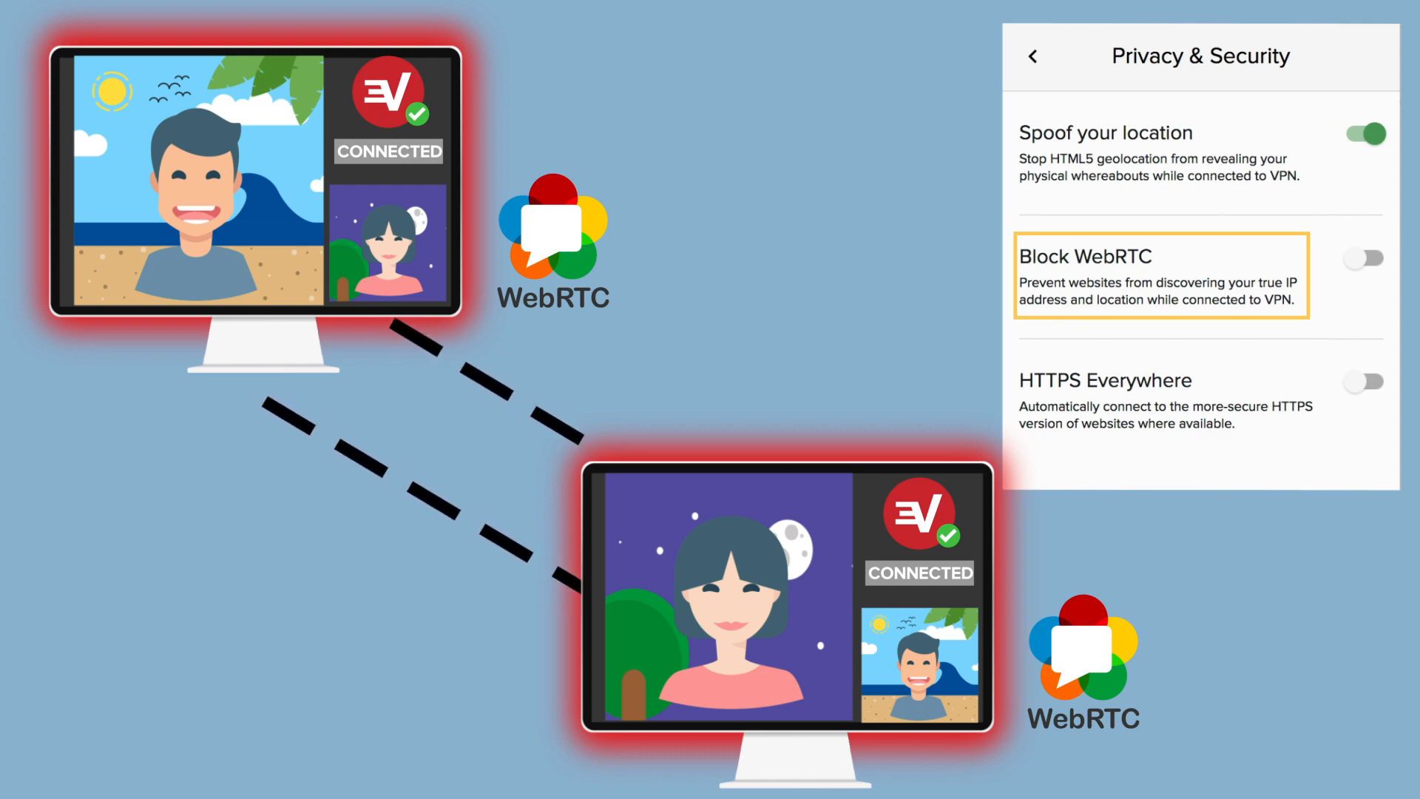
Switch on the Block WebRTC toggle in ExpressVPN's Privacy & Security settings
left_click(1363, 257)
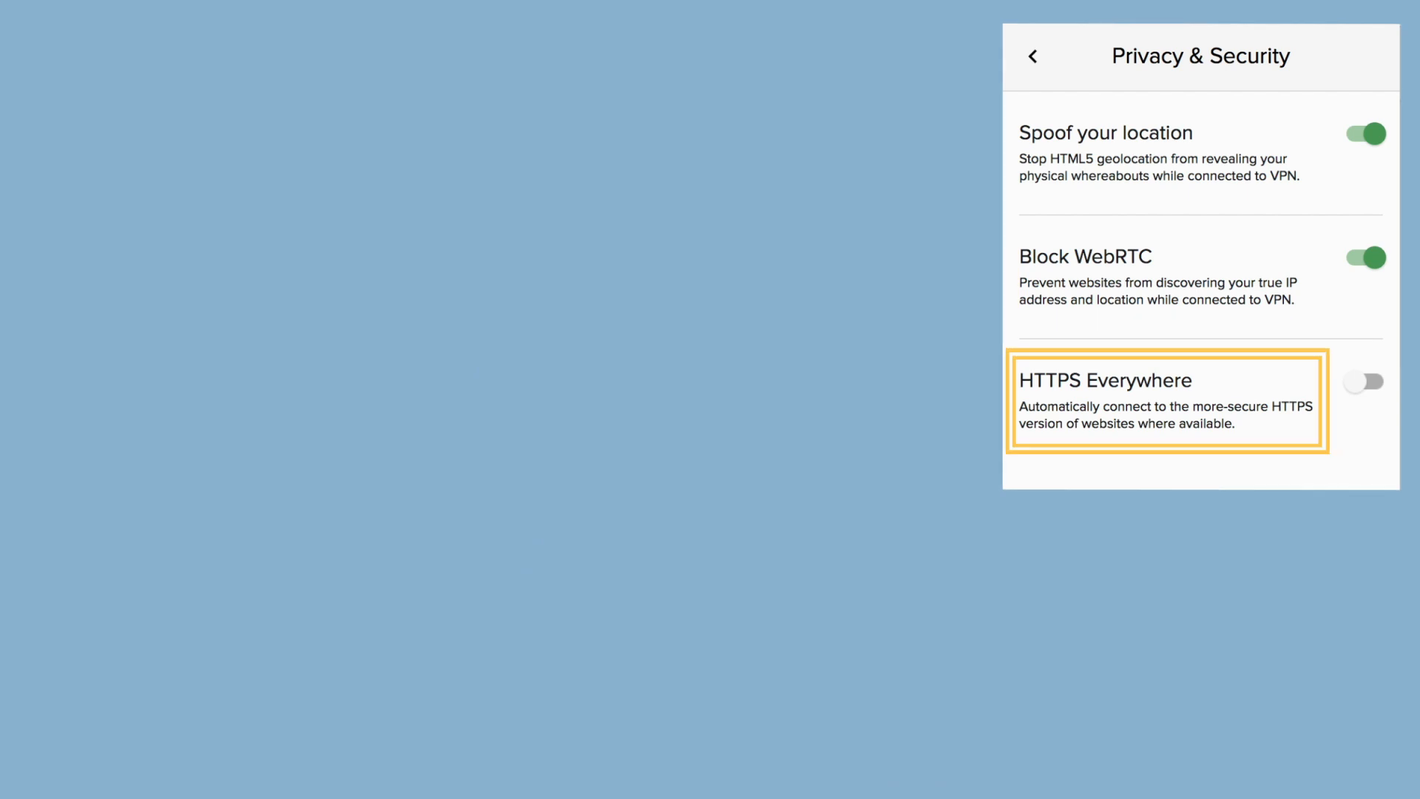
left_click(1363, 381)
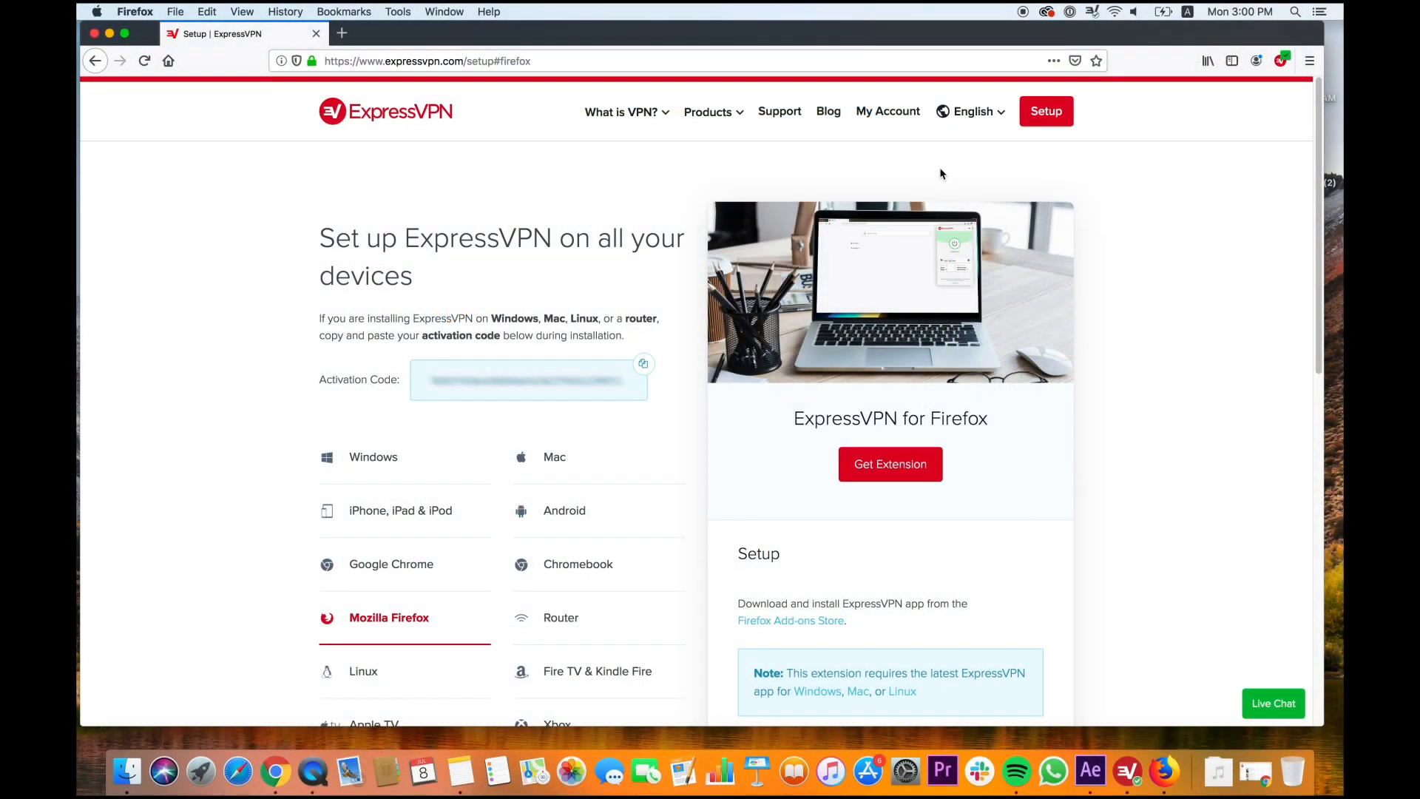
mouse_move(1252, 112)
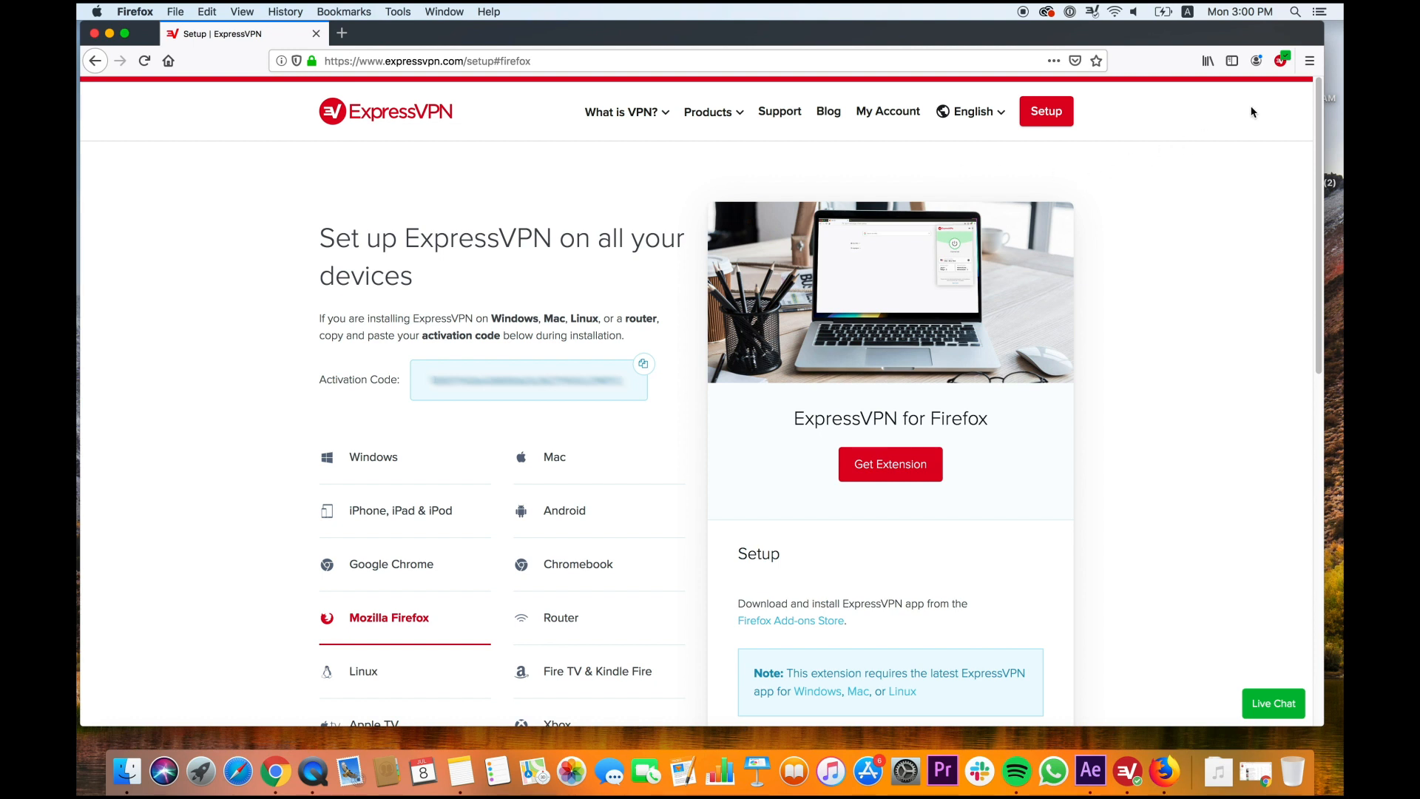
Open Firefox's Add-ons Manager from the menu and remove the ExpressVPN extension
left_click(1308, 61)
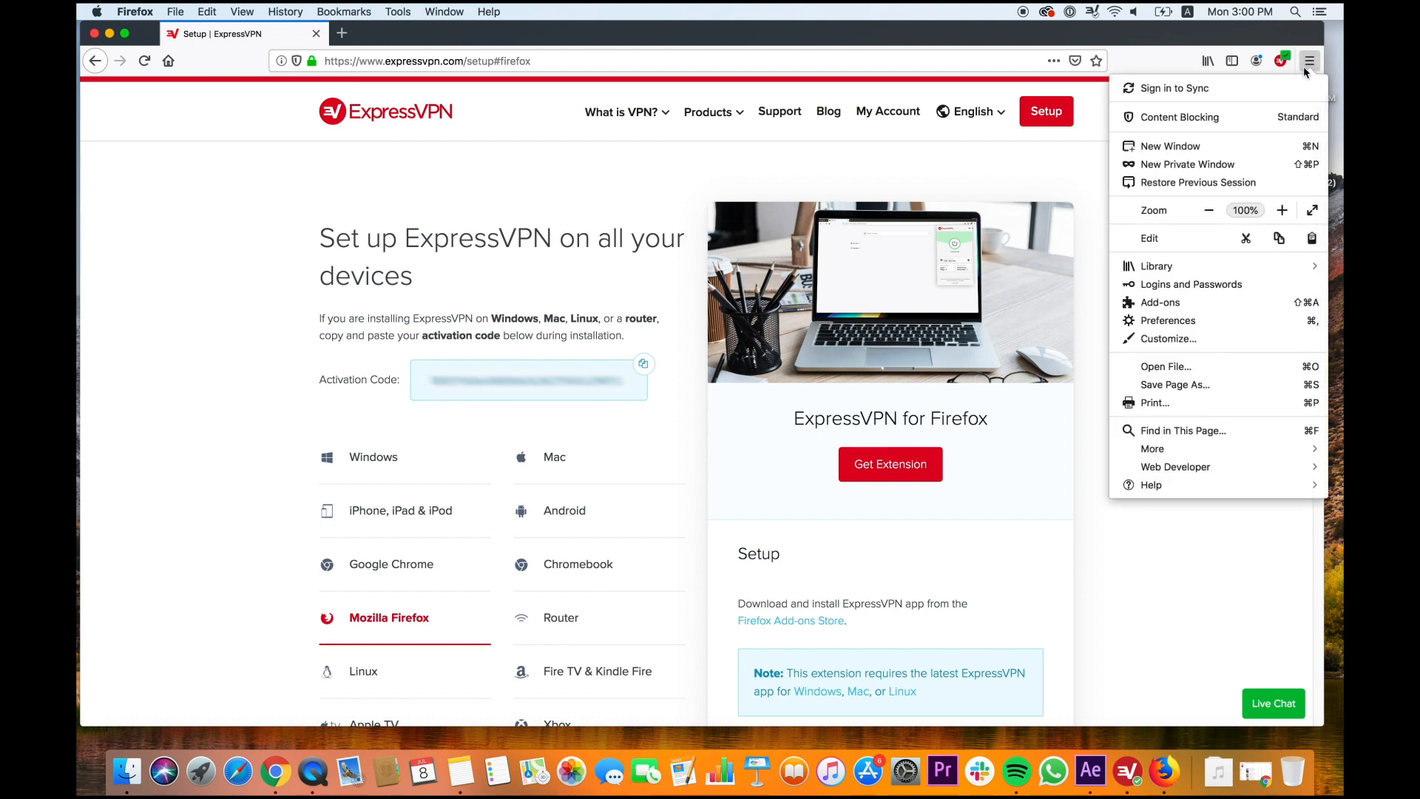
left_click(1159, 302)
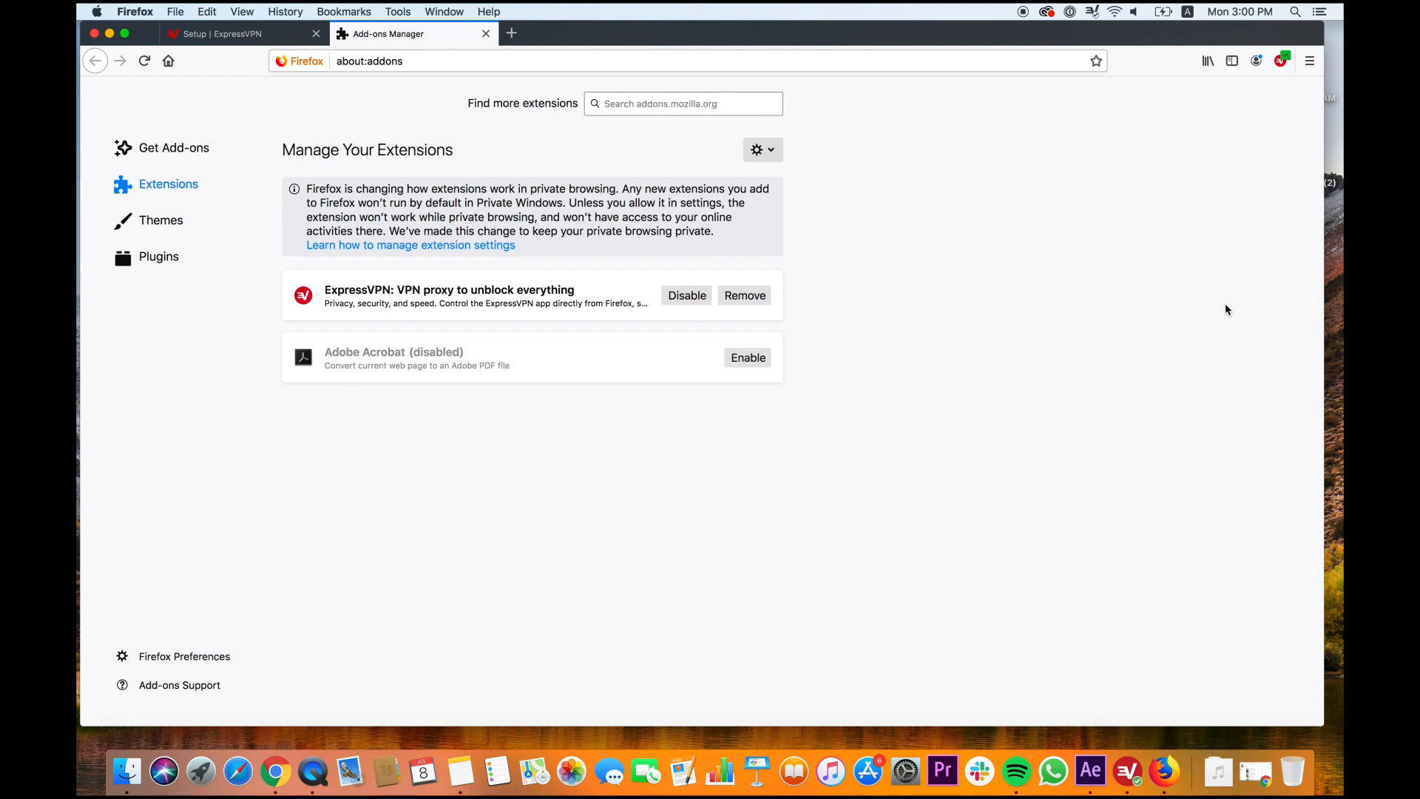
left_click(745, 295)
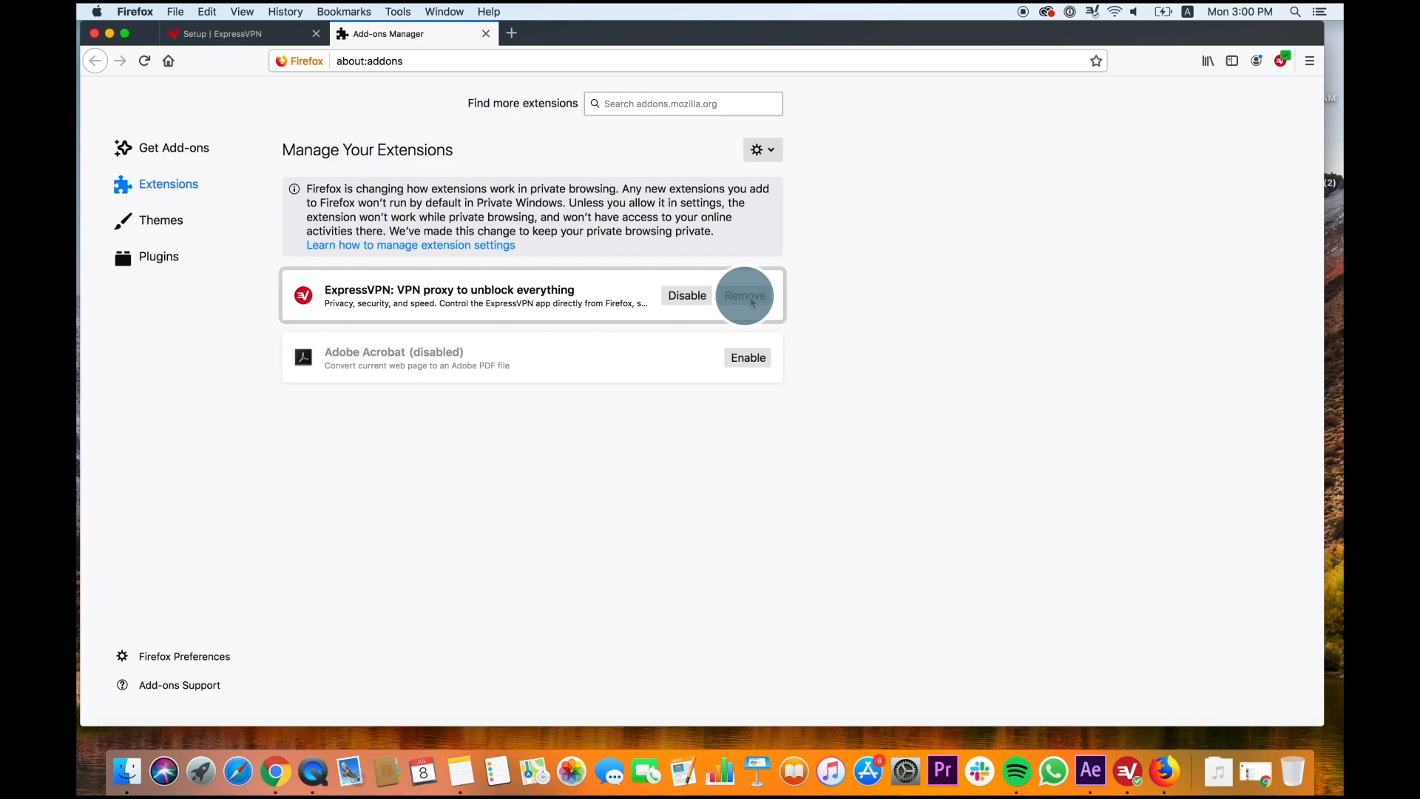